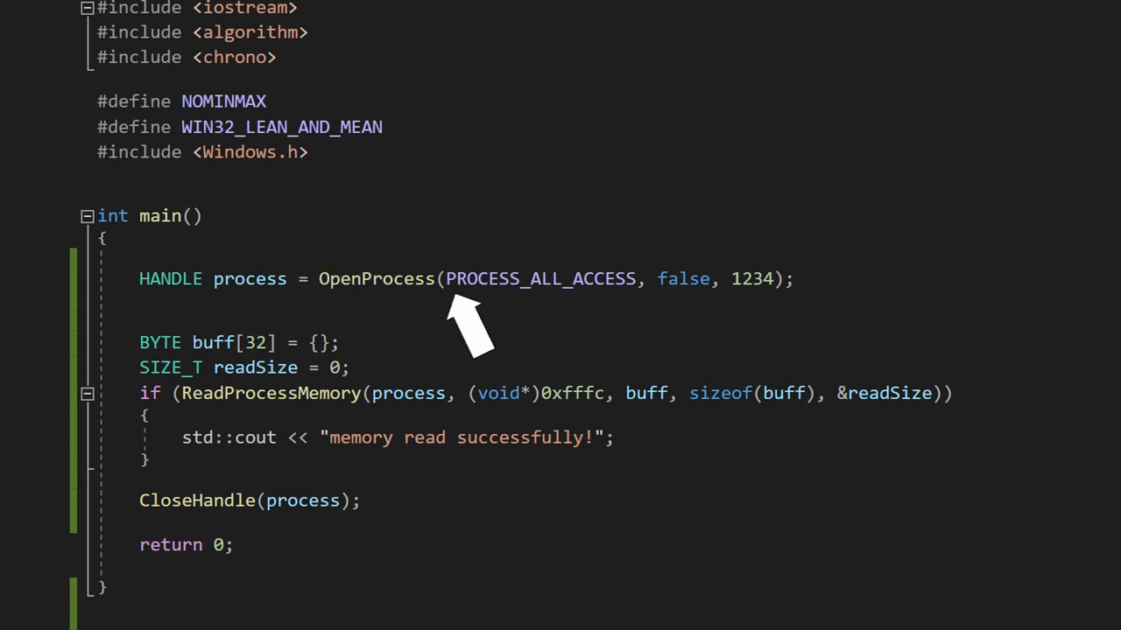
mouse_move(459, 394)
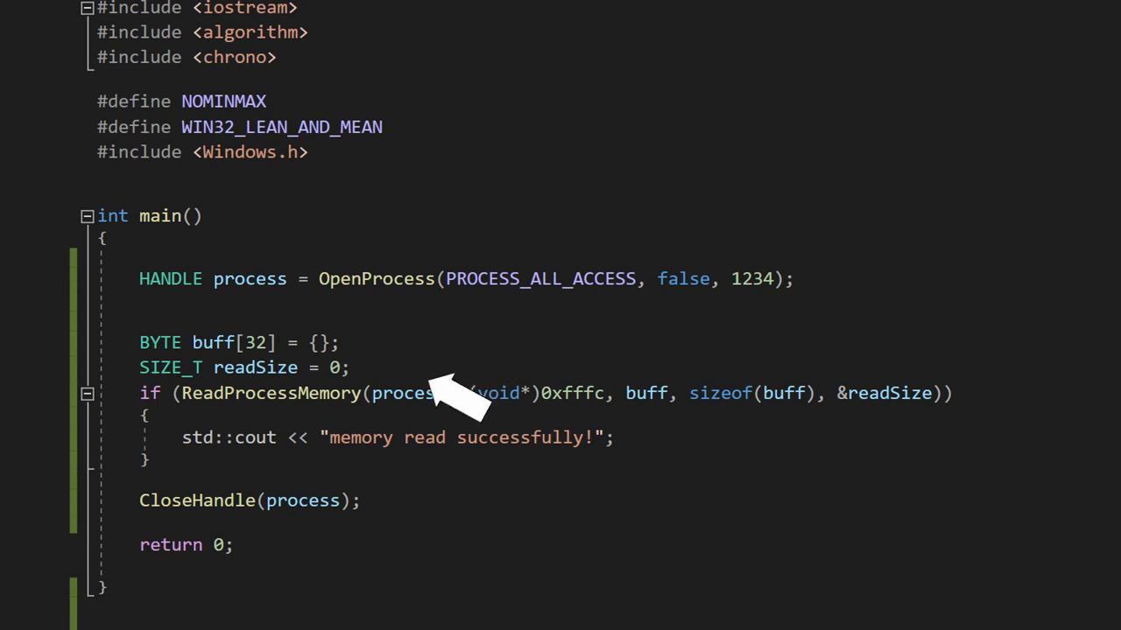
mouse_move(399, 487)
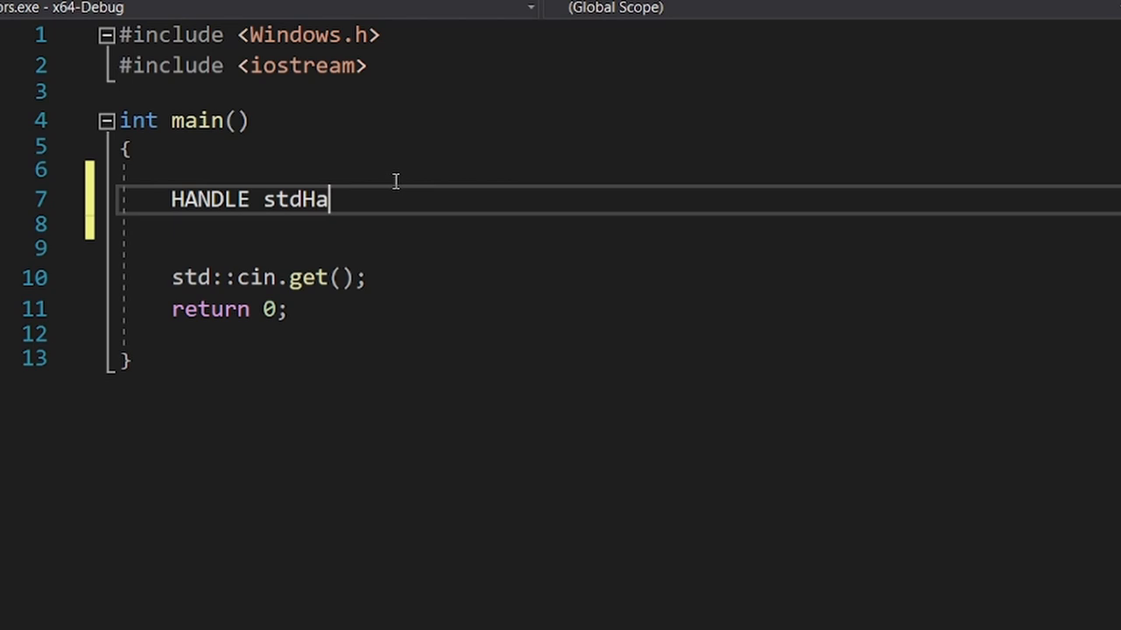
text(ndle = GetStdHandle)
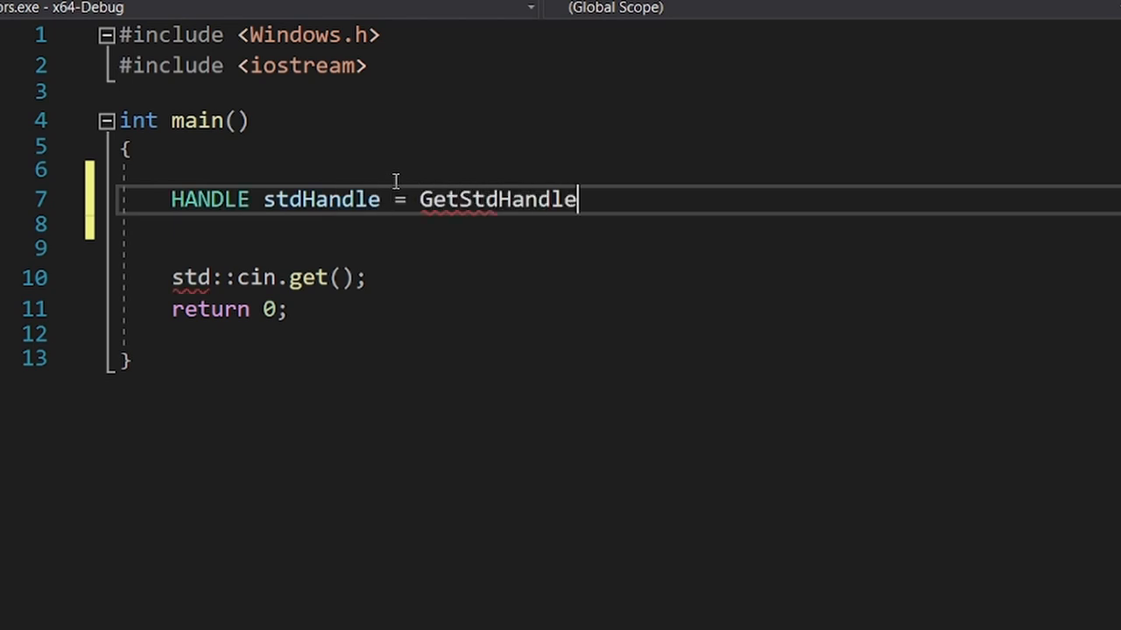
text((STD_OUTPUT_HANDLE);)
text(SetC)
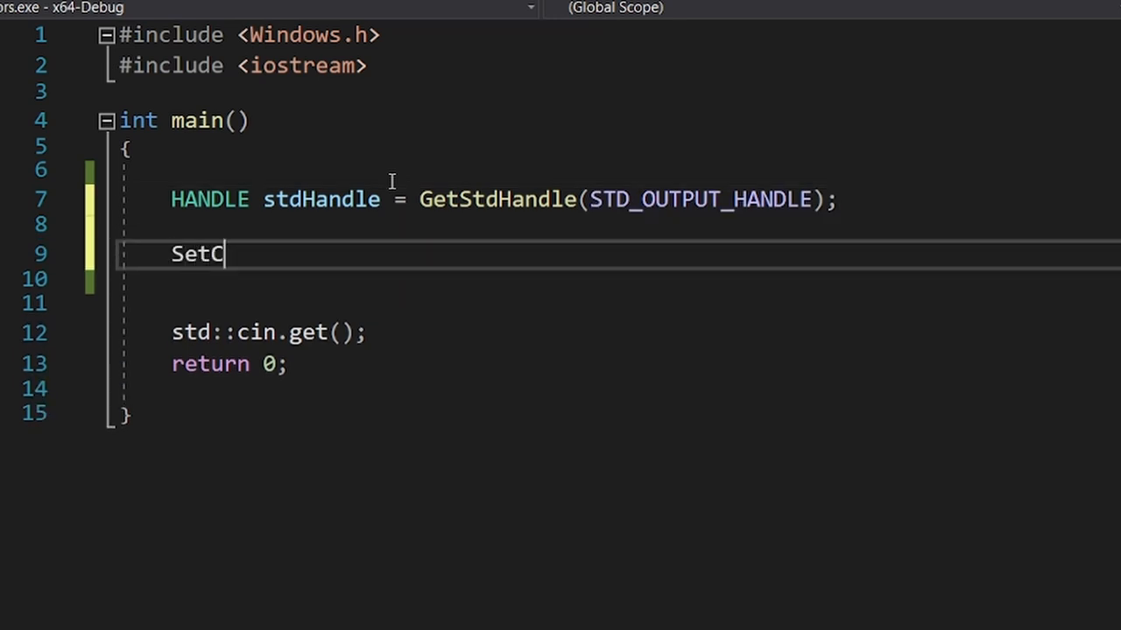
text(onsoleTextAttribute(std)
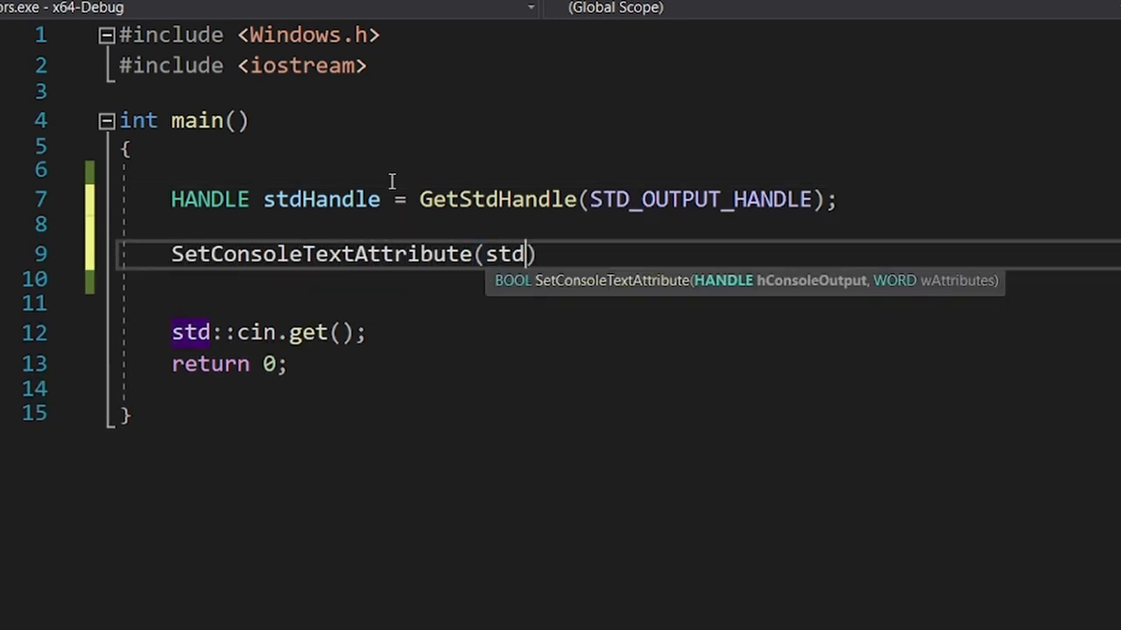
text(Handle, 0x0C)
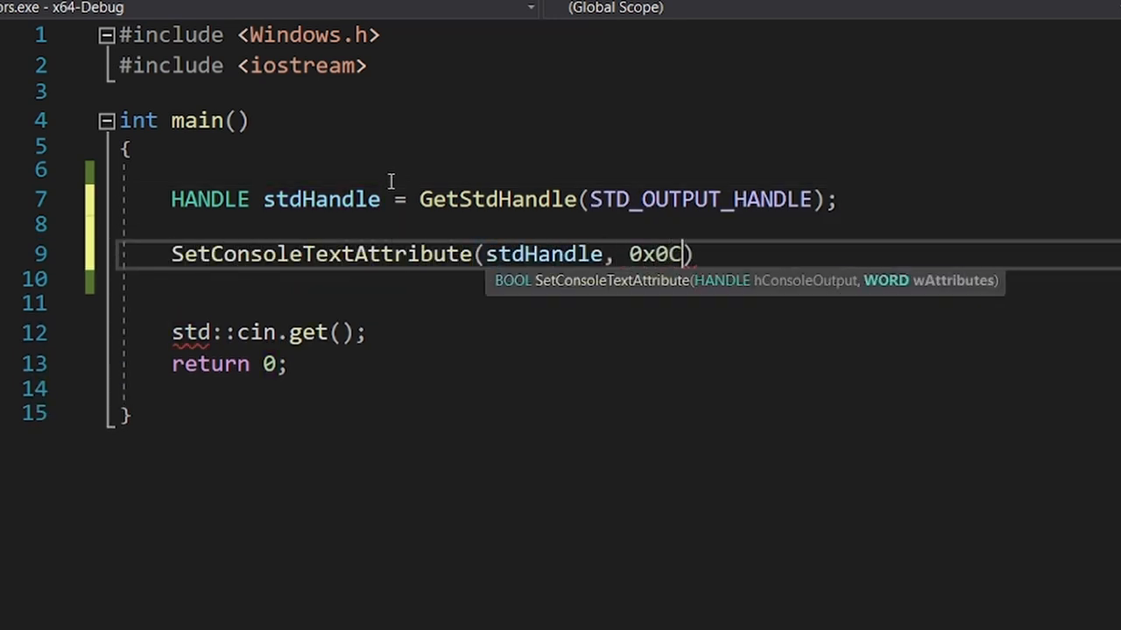
text(std::cout << "Thi)
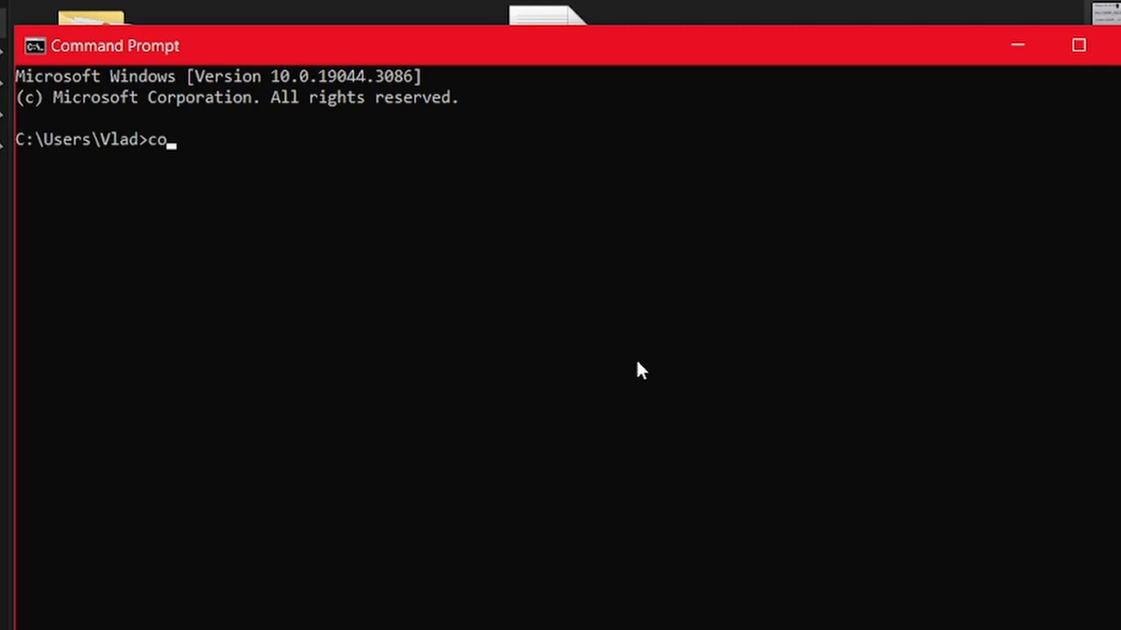
text(lor ?)
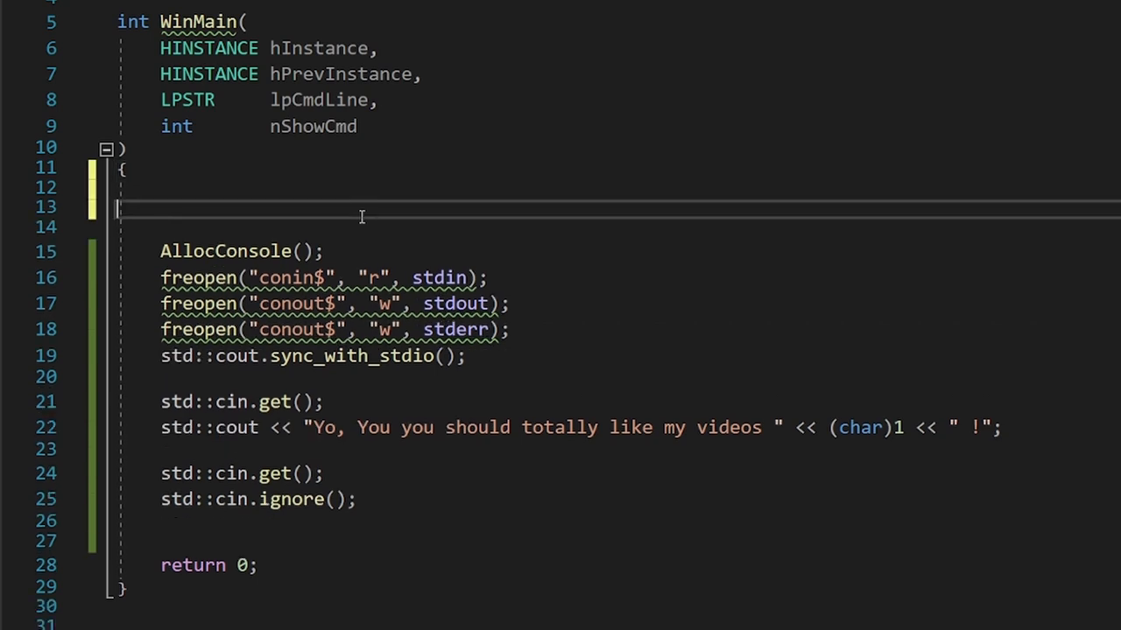
text(if (true))
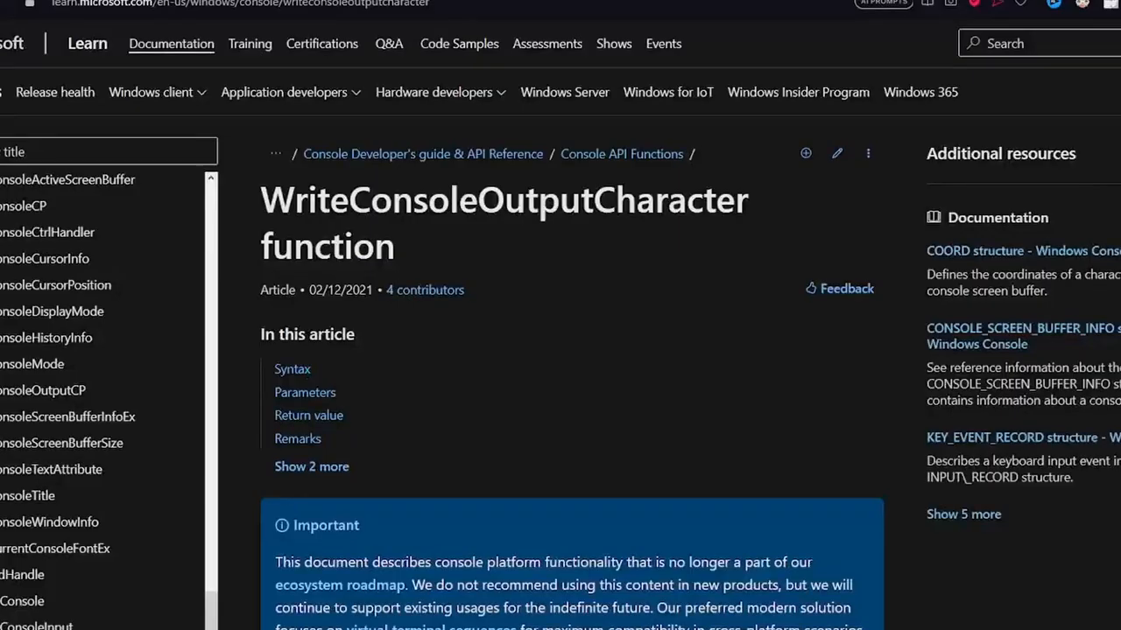
scroll(down, 3)
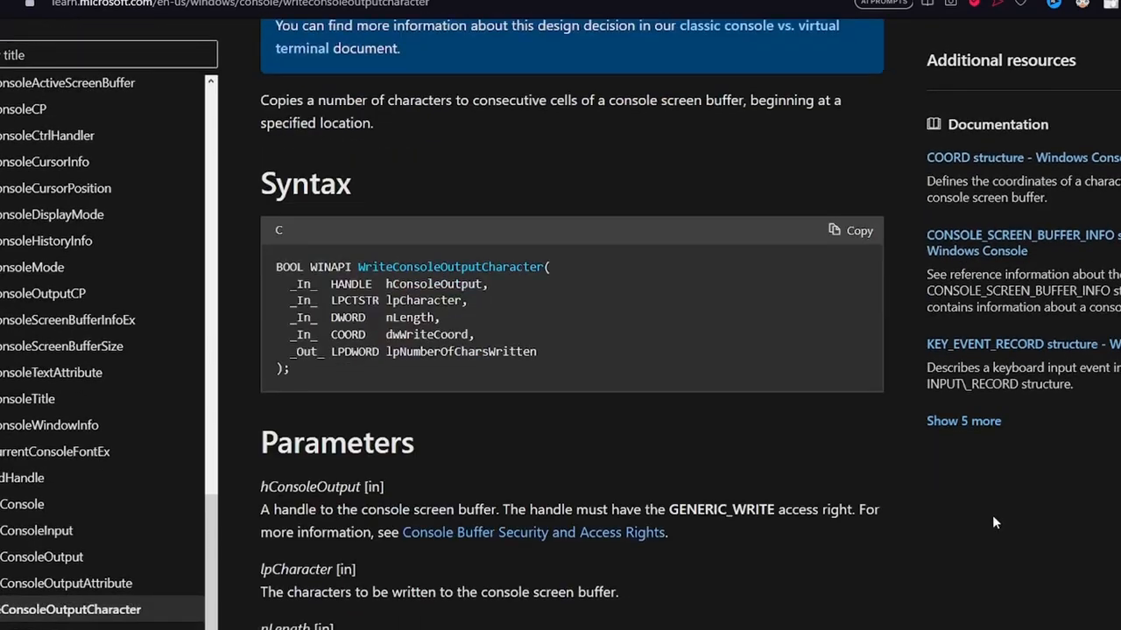
scroll(down, 3)
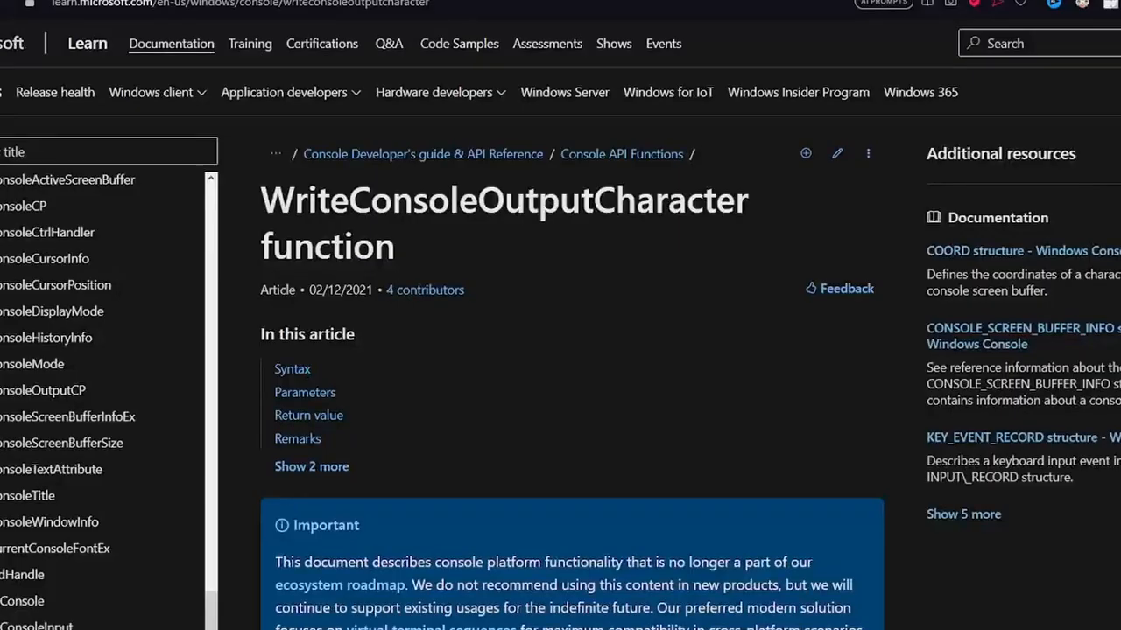
scroll(down, 3)
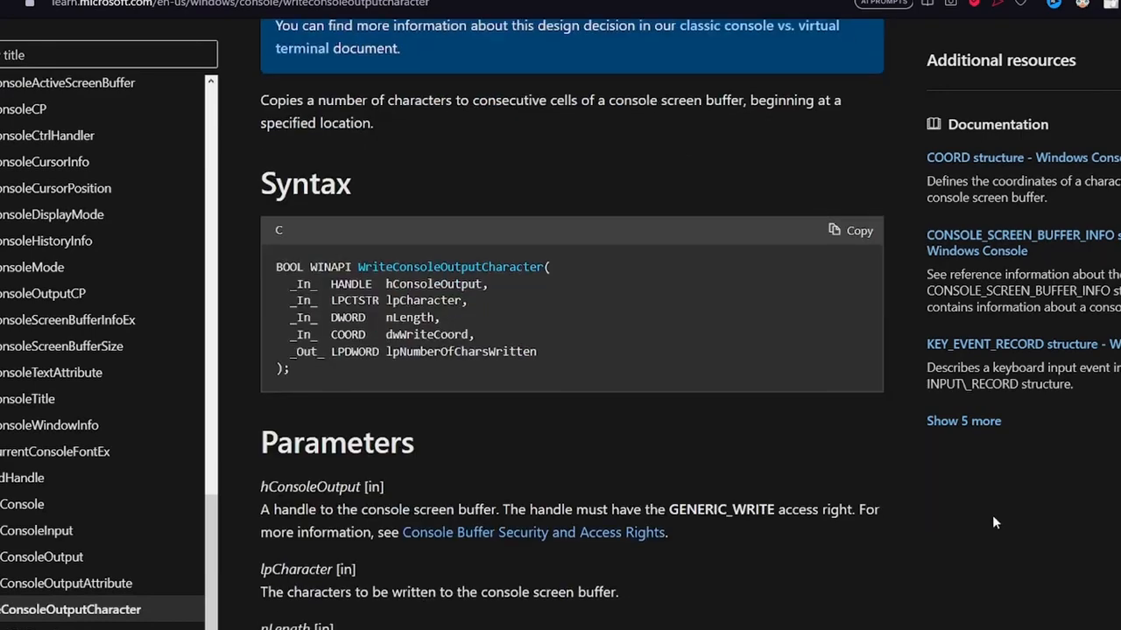